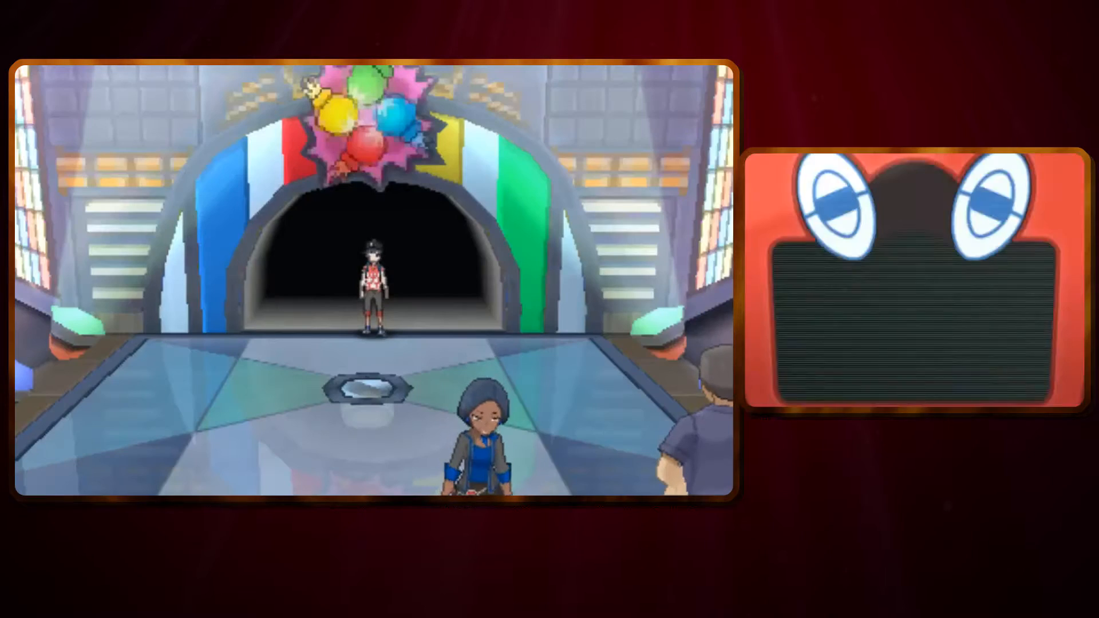
key("up")
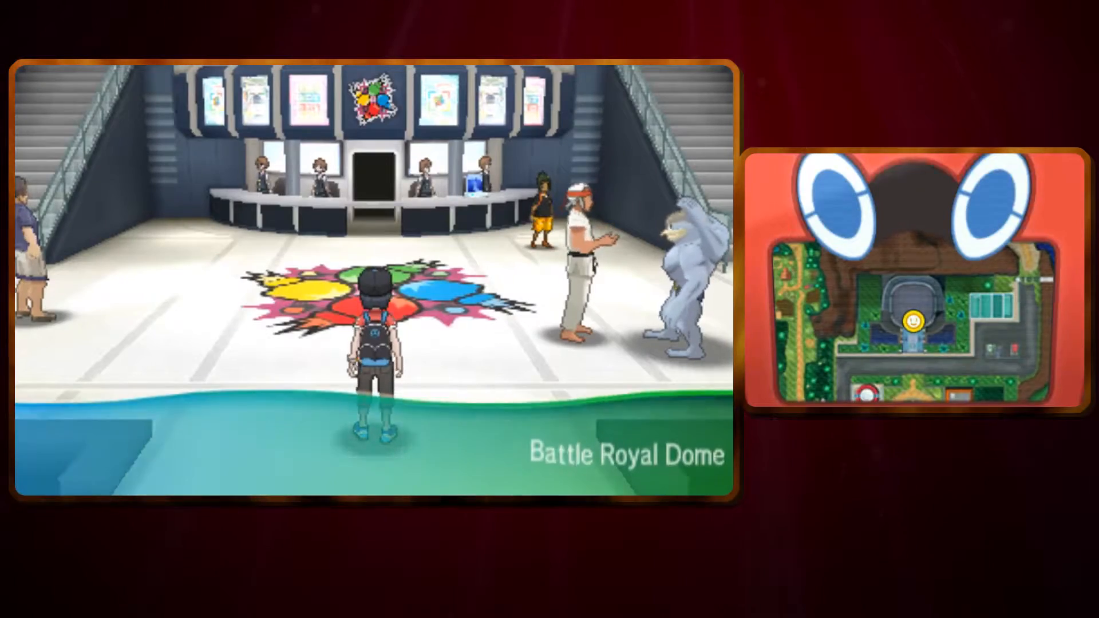